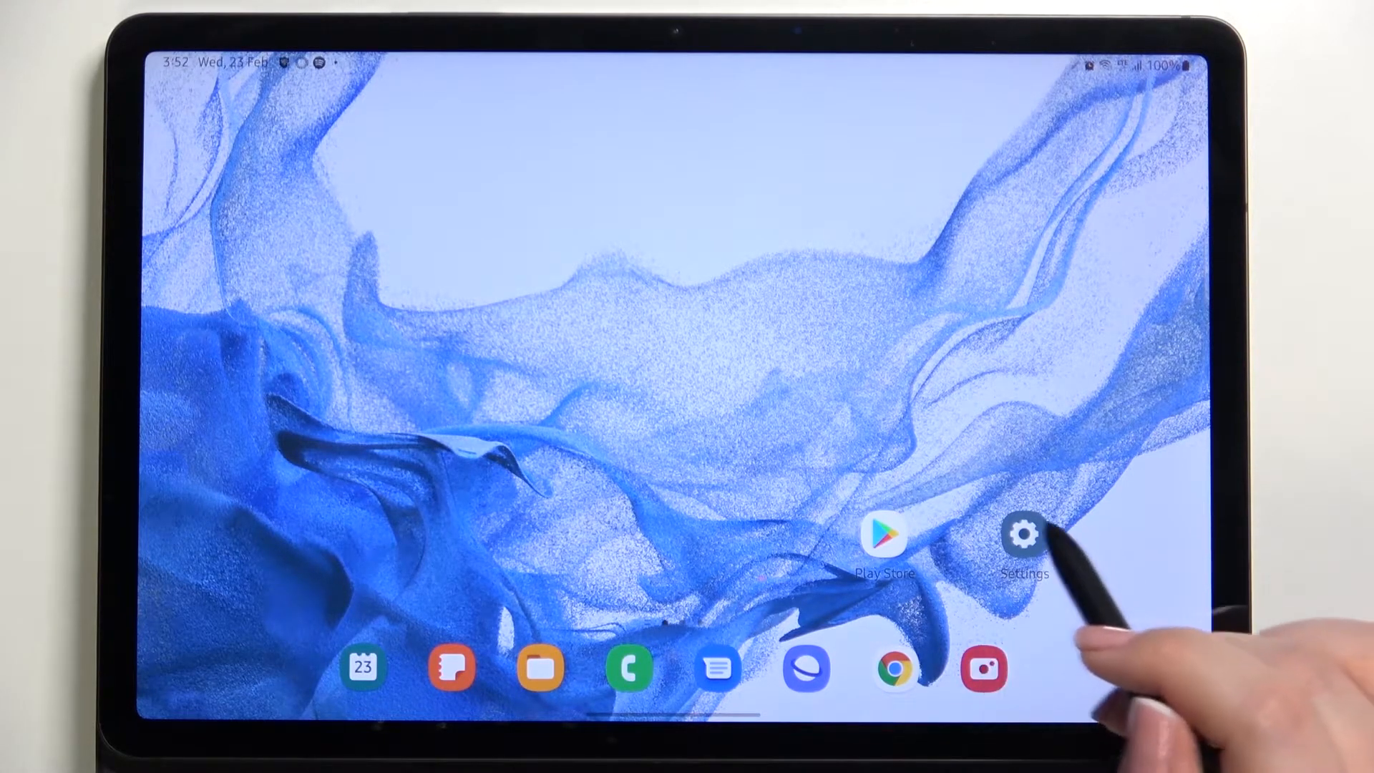
Navigate from Settings into Biometrics and security, then into Other security settings.
{"action": "left_click", "coordinate": [1024, 532]}
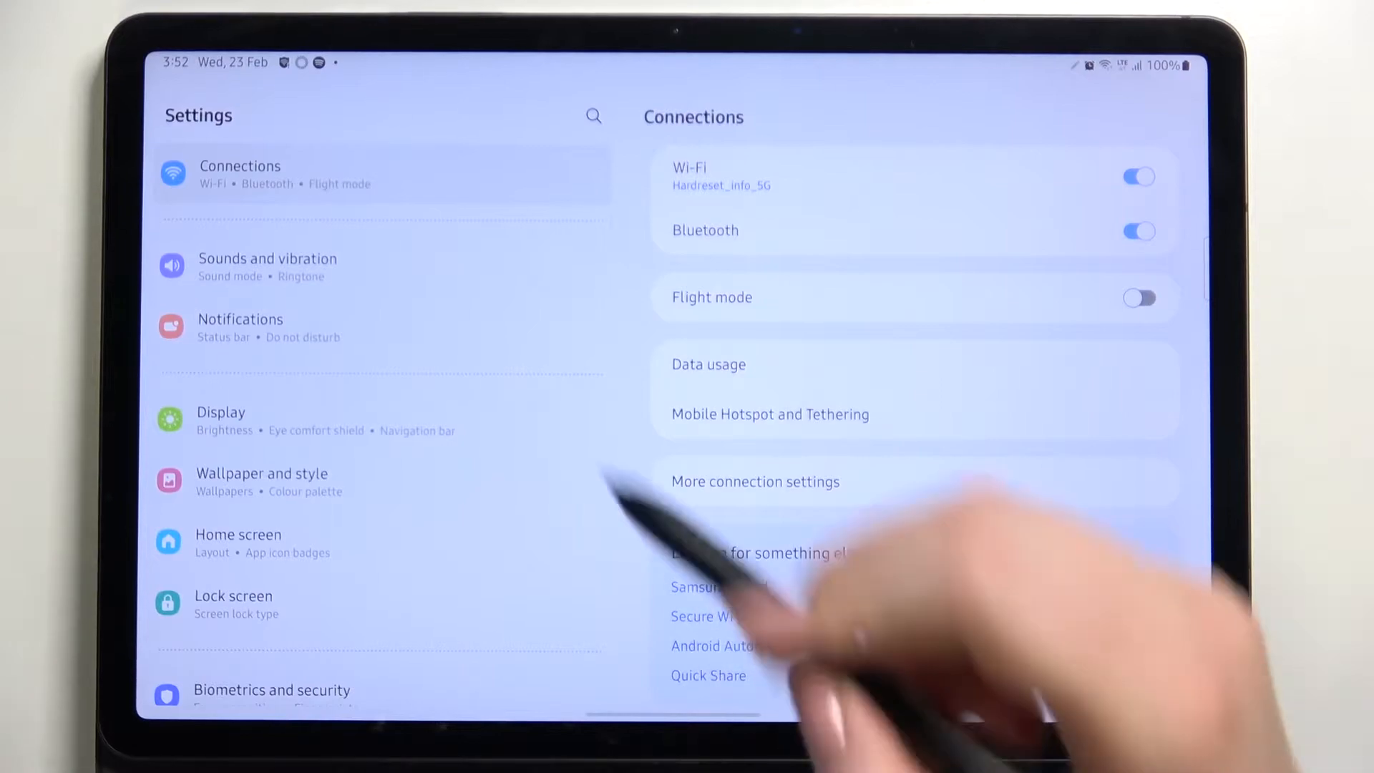
{"action": "scroll", "scroll_direction": "down", "scroll_amount": 3}
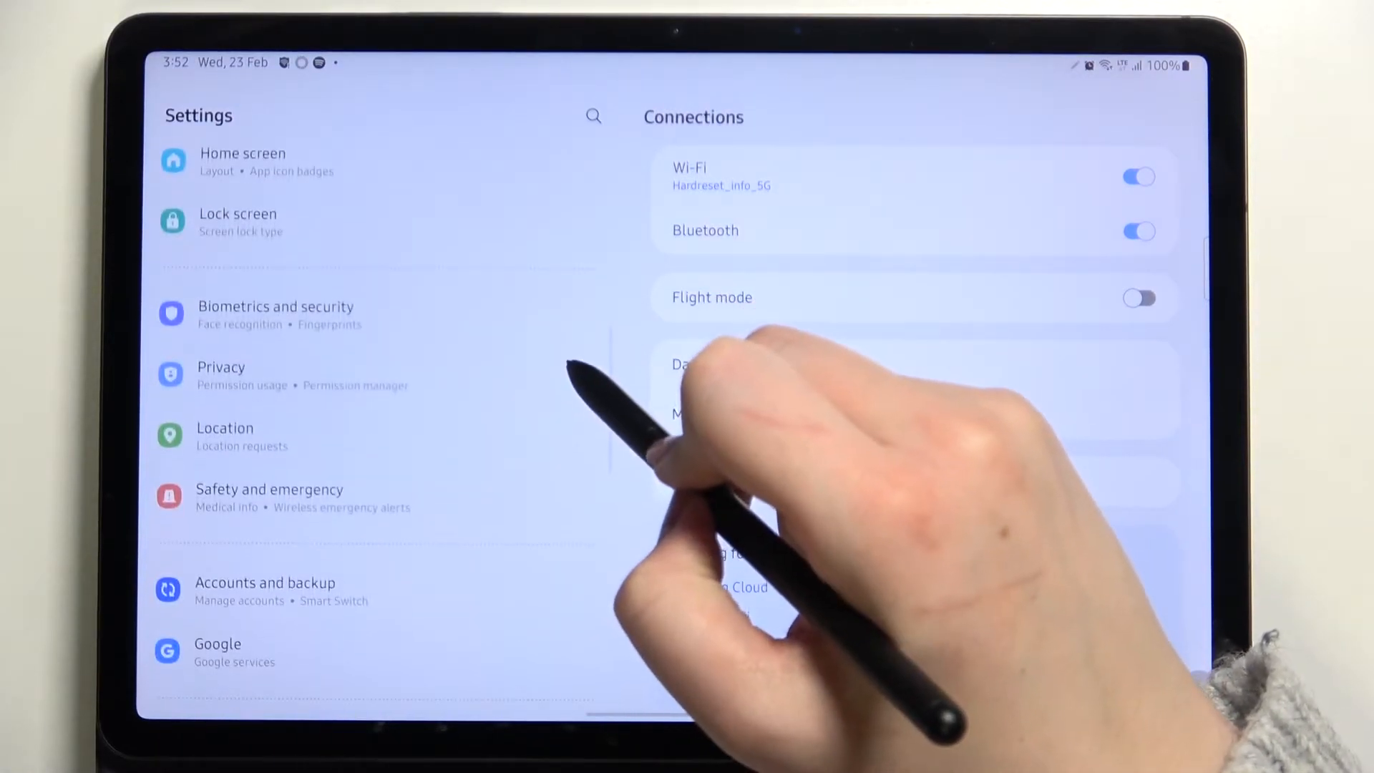
{"action": "left_click", "coordinate": [275, 313]}
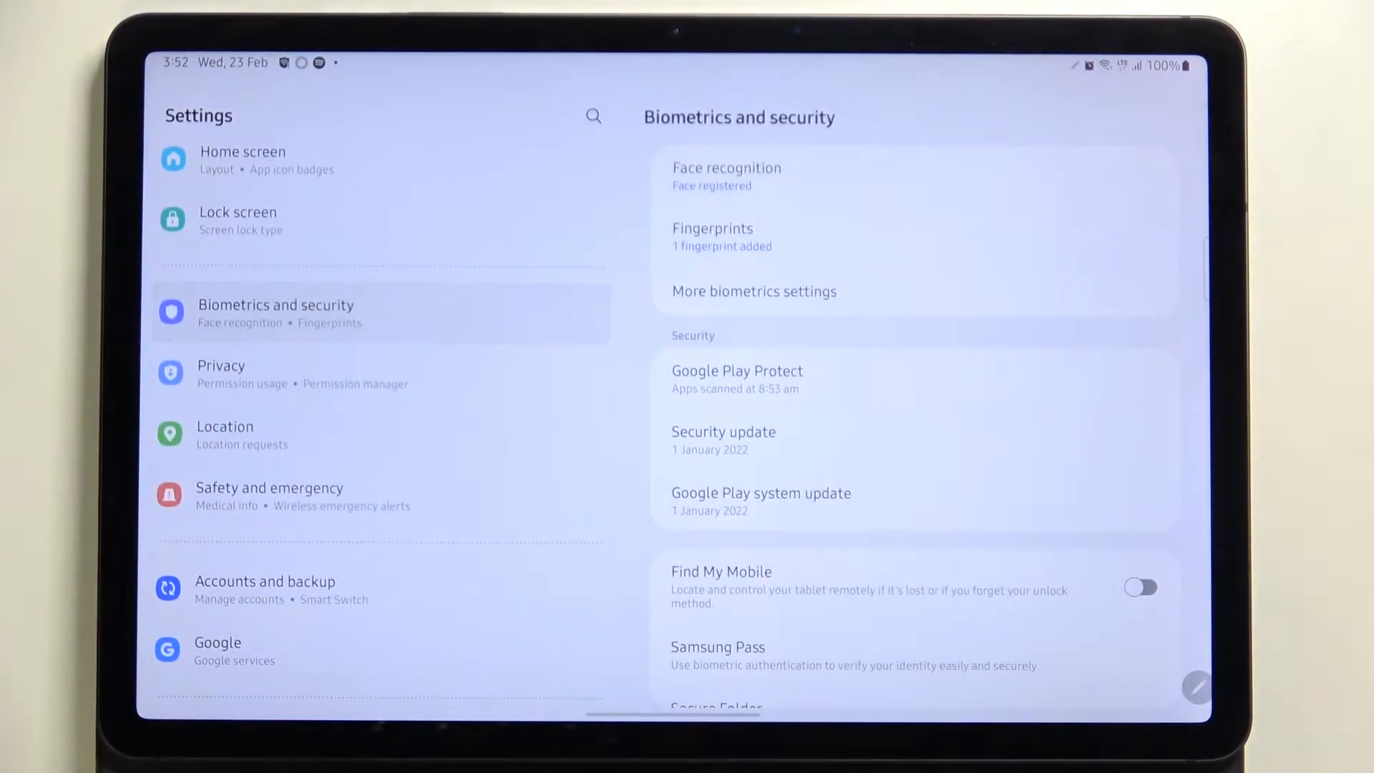
{"action": "scroll", "scroll_direction": "down", "scroll_amount": 3}
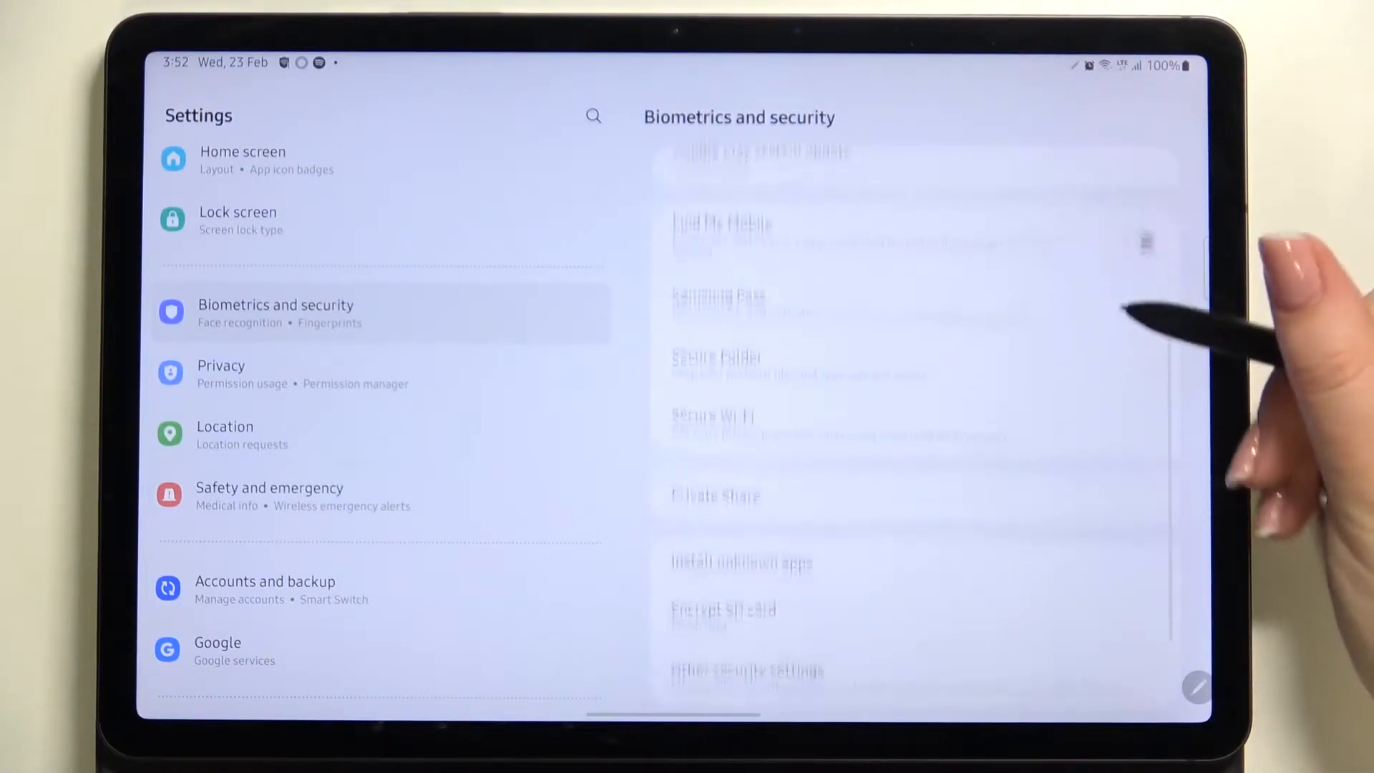
{"action": "scroll", "scroll_direction": "down", "scroll_amount": 3}
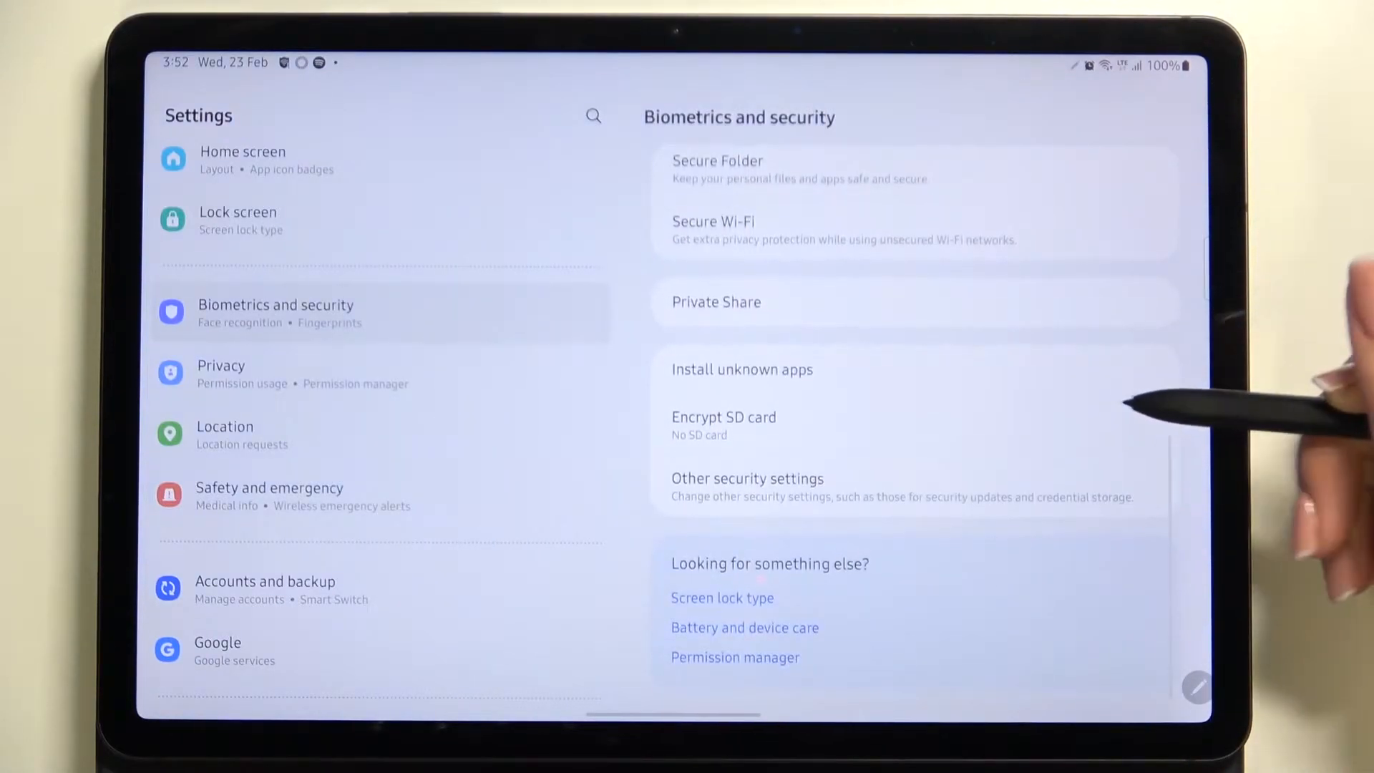
{"action": "left_click", "coordinate": [747, 478]}
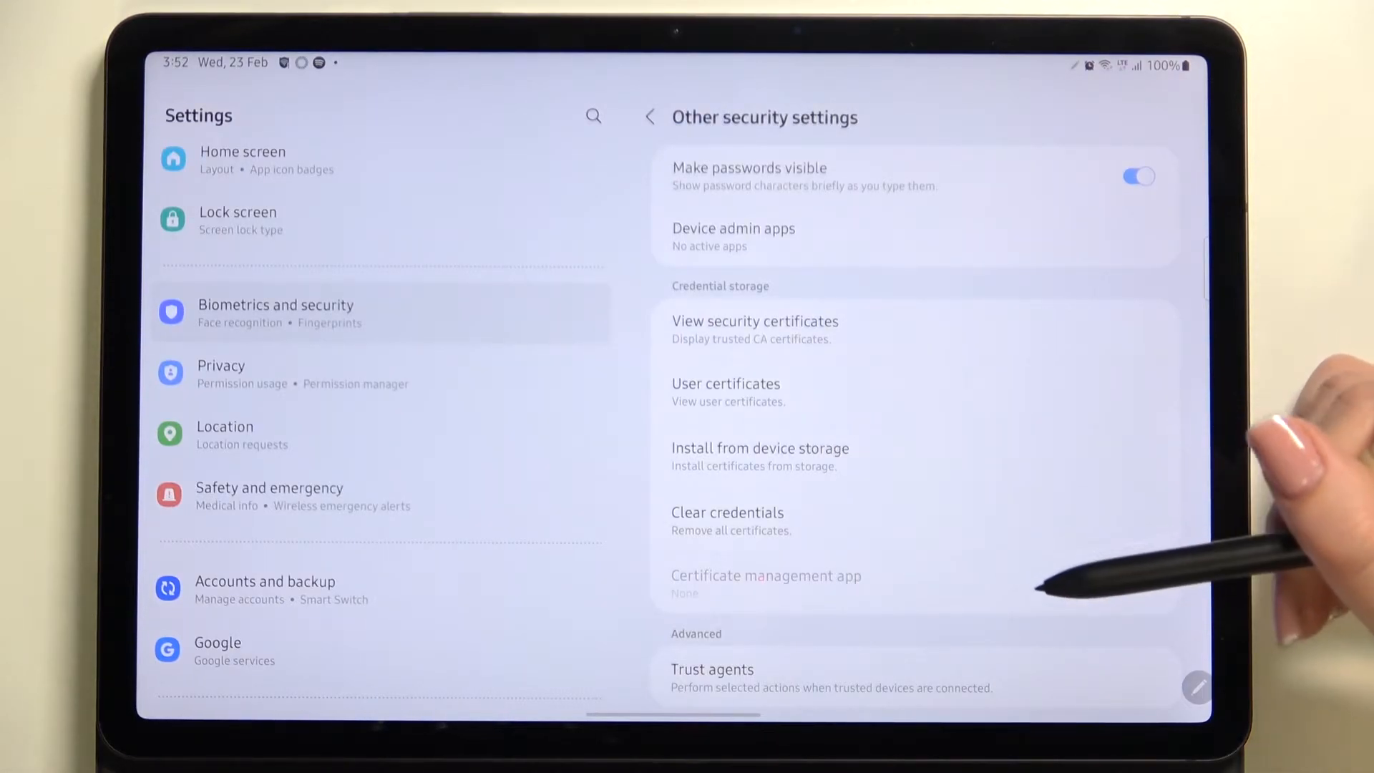
Choose Clear credentials and confirm Clear in the Attention dialog, reaching the pattern check.
{"action": "left_click", "coordinate": [727, 521]}
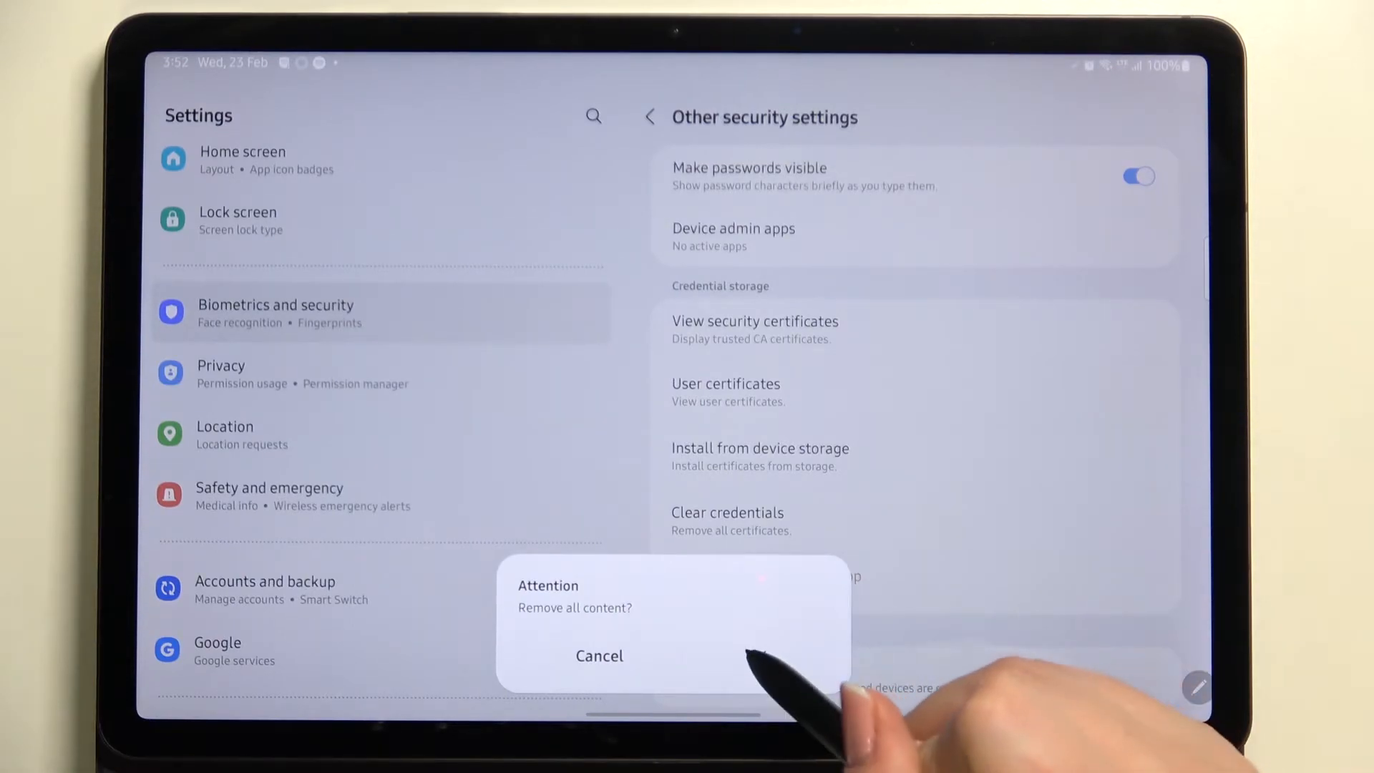
{"action": "left_click", "coordinate": [754, 656]}
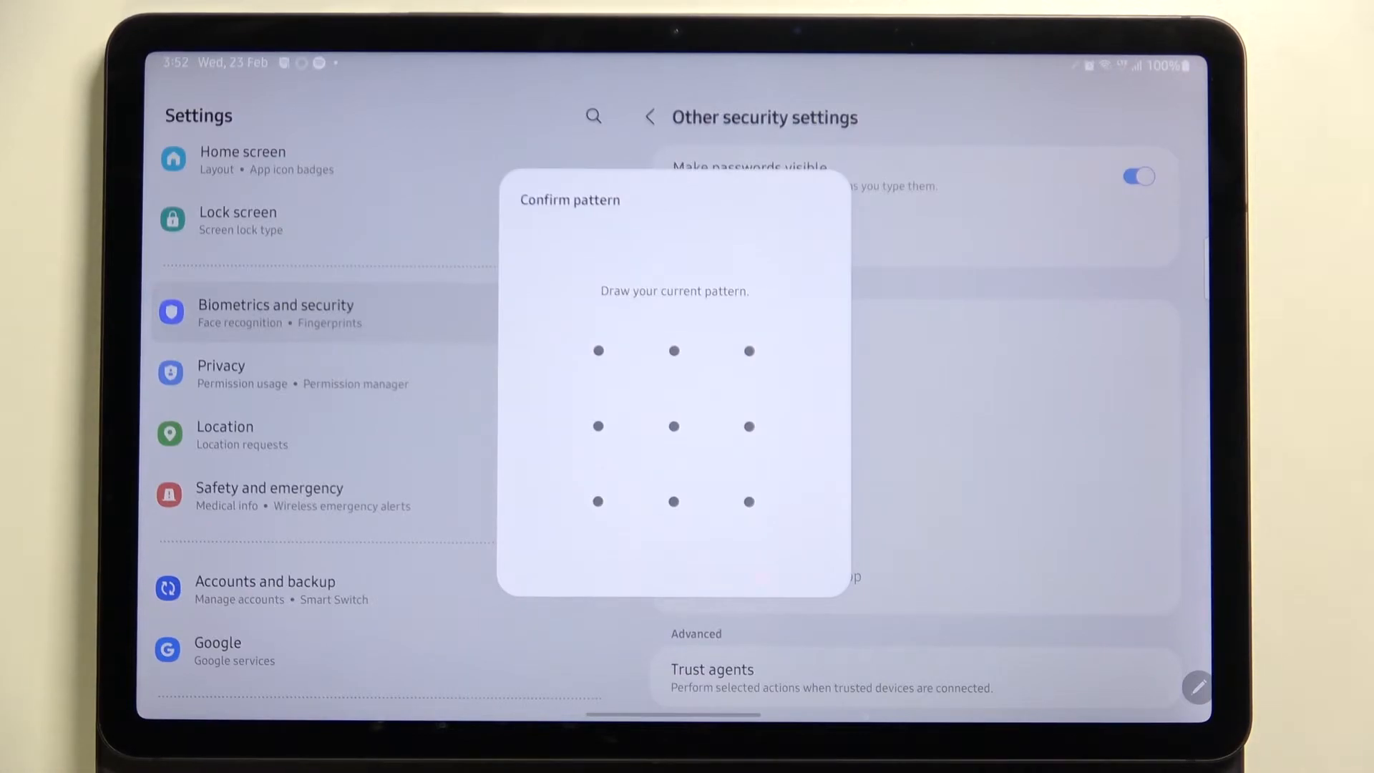